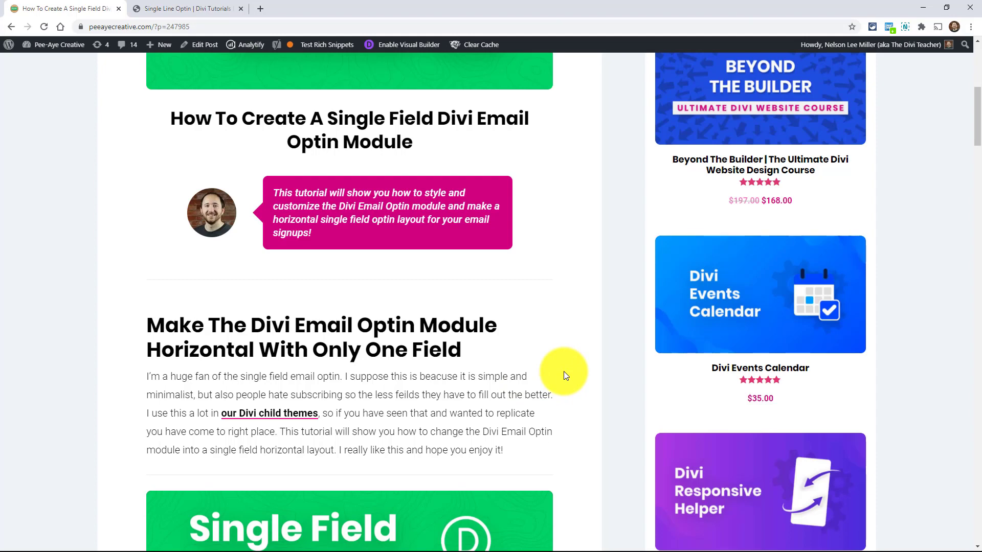
# On the demo page, search 'ema' and insert an Email Optin module into the empty row.
pyautogui.scroll(-3)
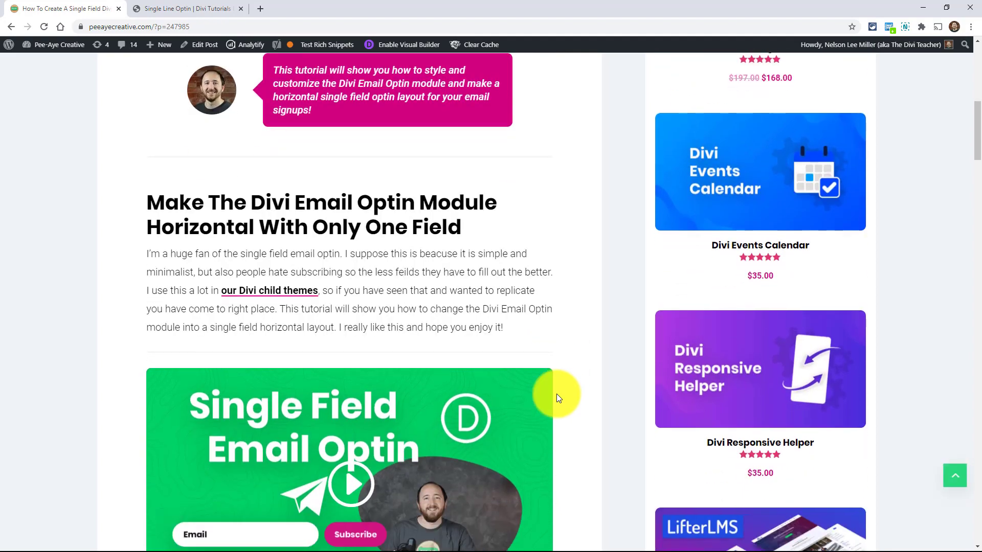
pyautogui.scroll(-3)
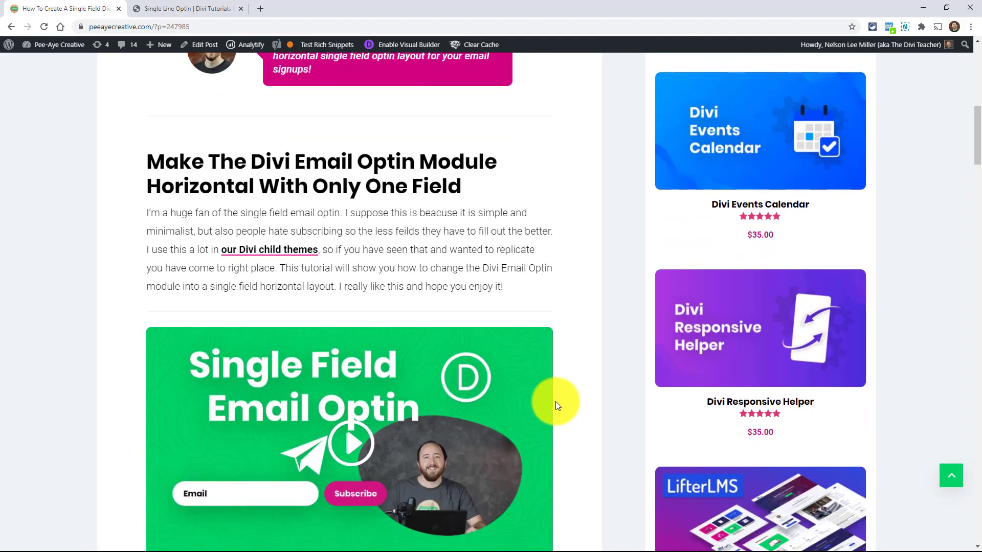
pyautogui.scroll(-3)
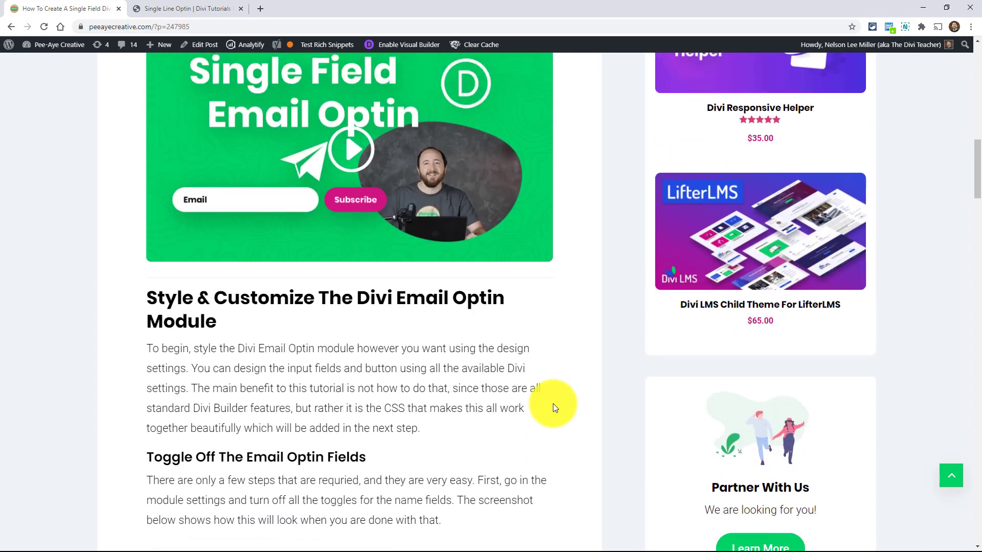
pyautogui.scroll(-3)
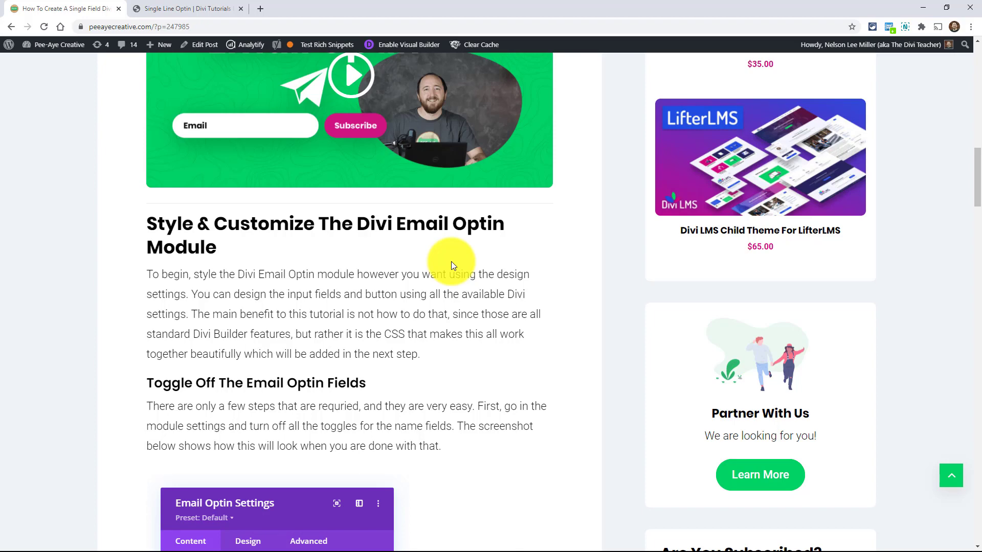
pyautogui.moveTo(450, 260)
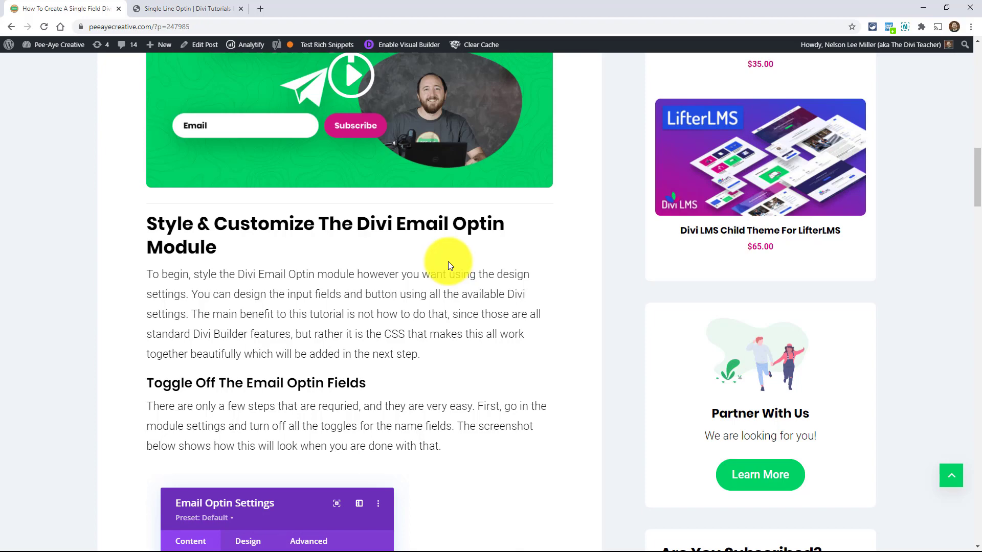
pyautogui.moveTo(382, 369)
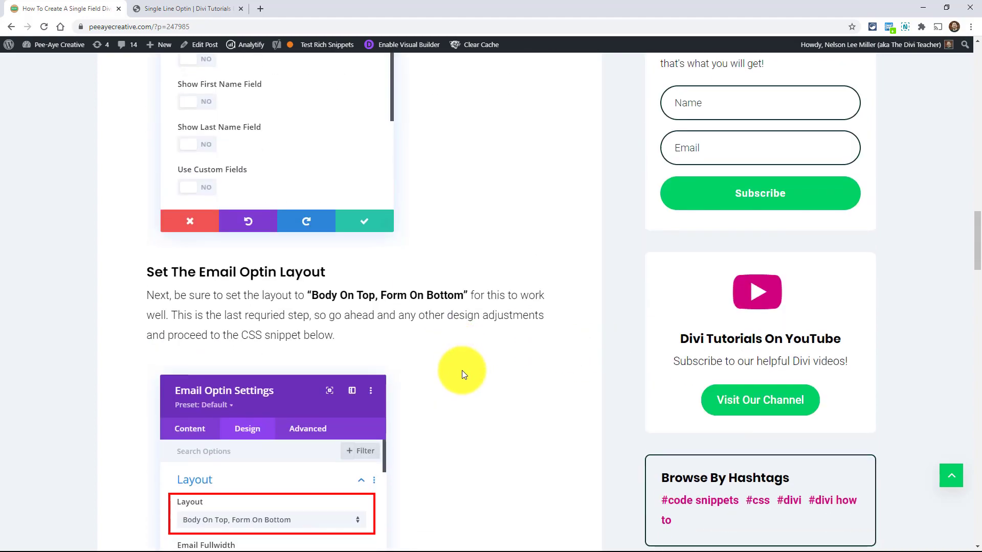
pyautogui.scroll(-3)
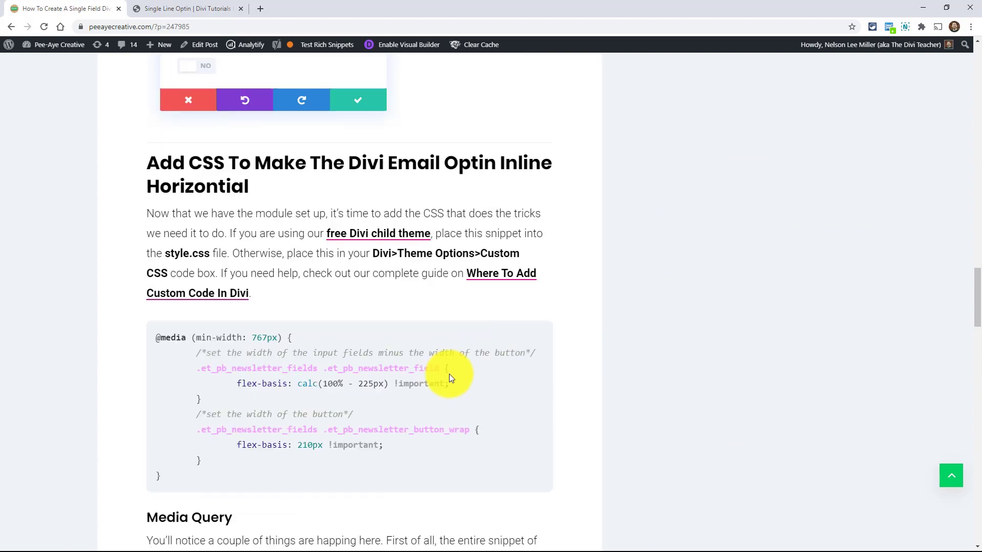
pyautogui.scroll(3)
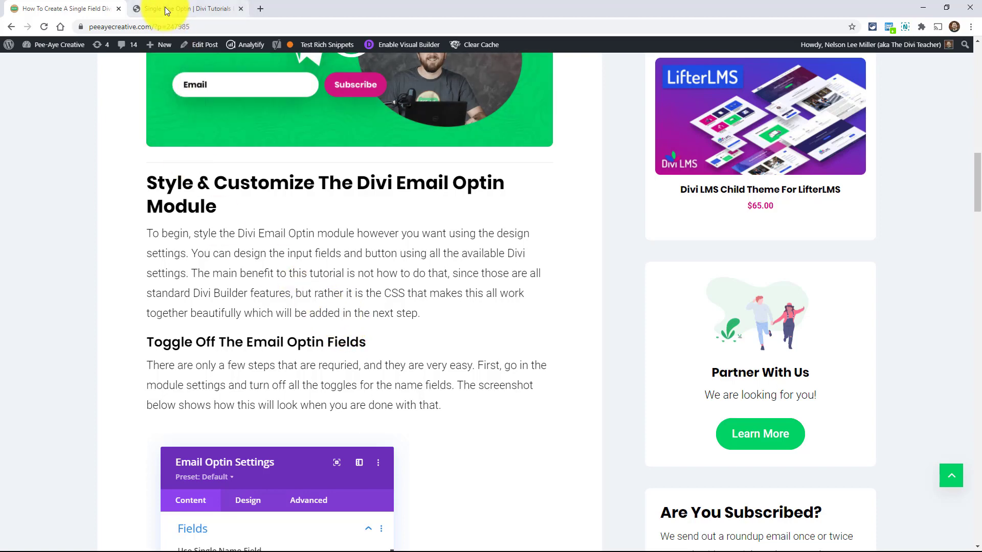
pyautogui.click(187, 8)
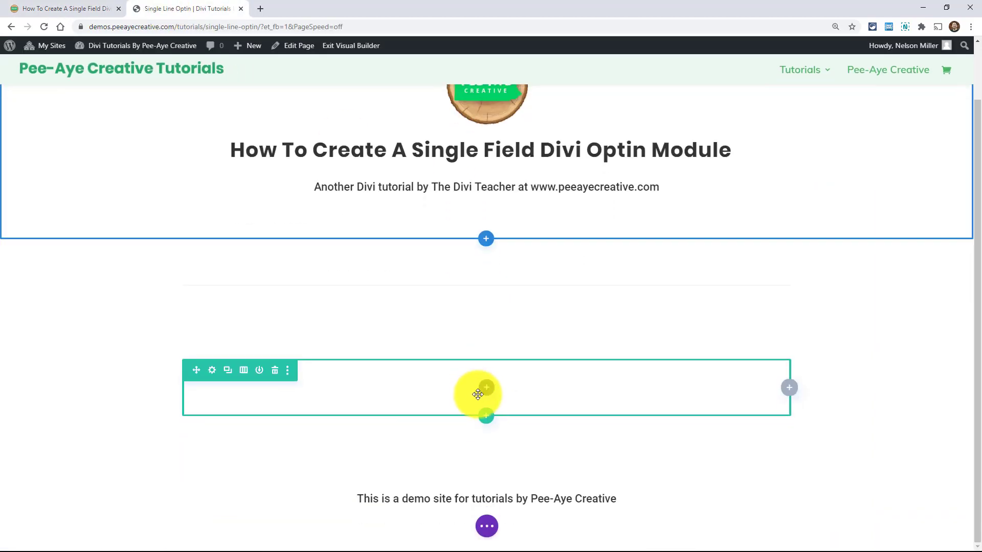
pyautogui.click(486, 387)
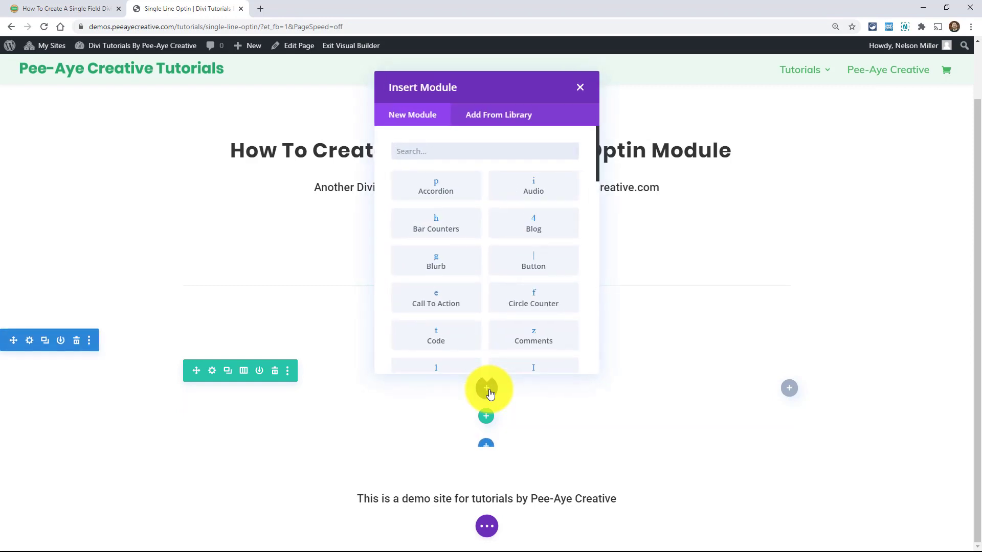
pyautogui.write('ema')
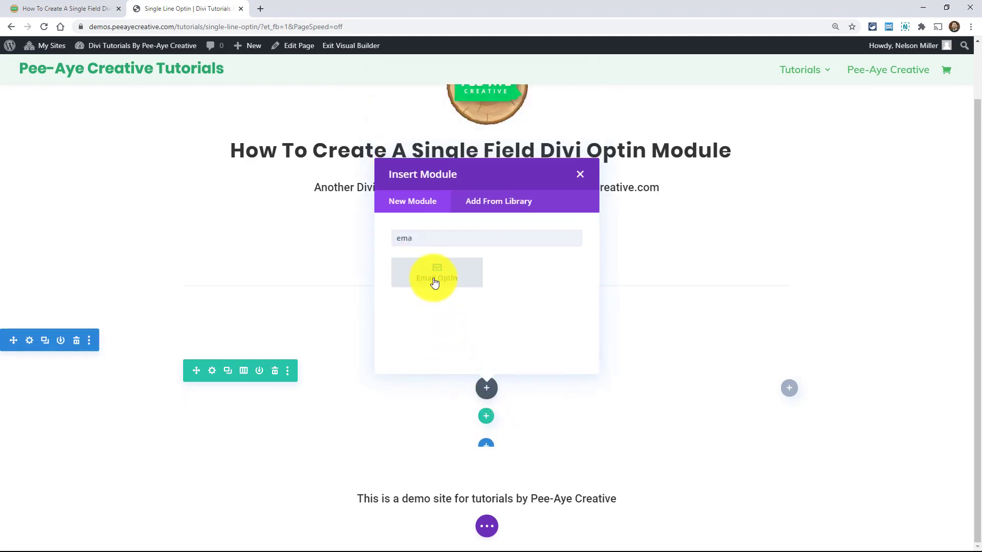
pyautogui.click(437, 277)
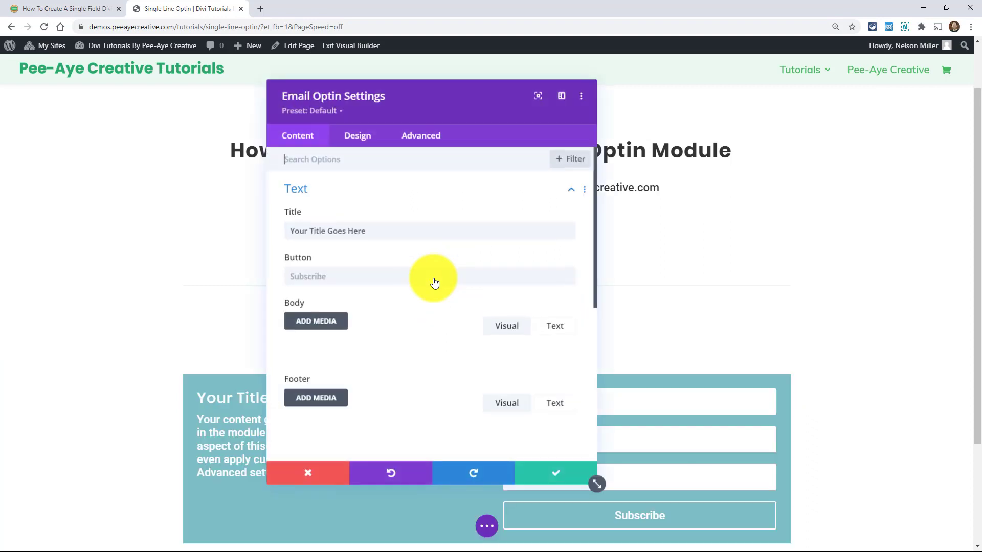
# Turn off the name fields in the optin's Content > Fields settings, leaving only email.
pyautogui.click(555, 473)
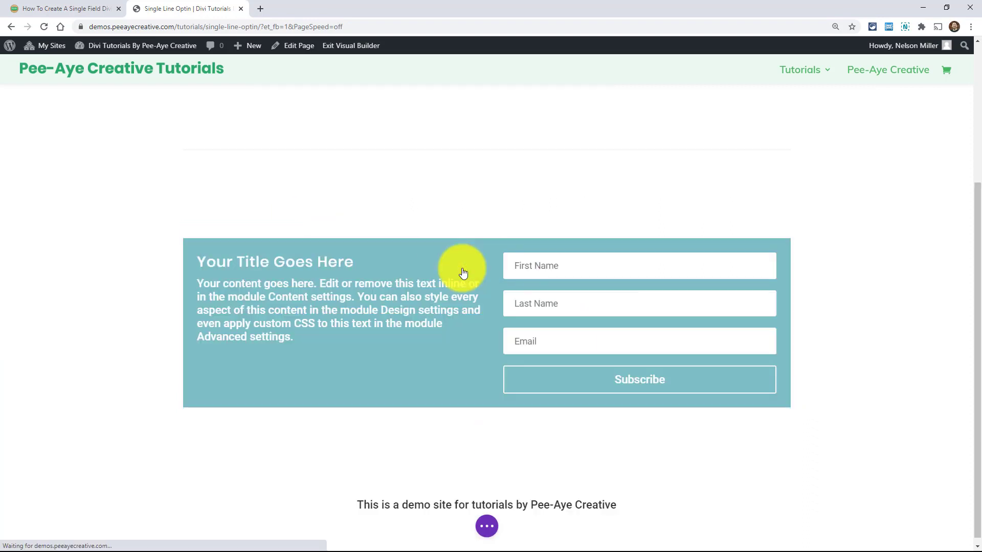
pyautogui.click(463, 270)
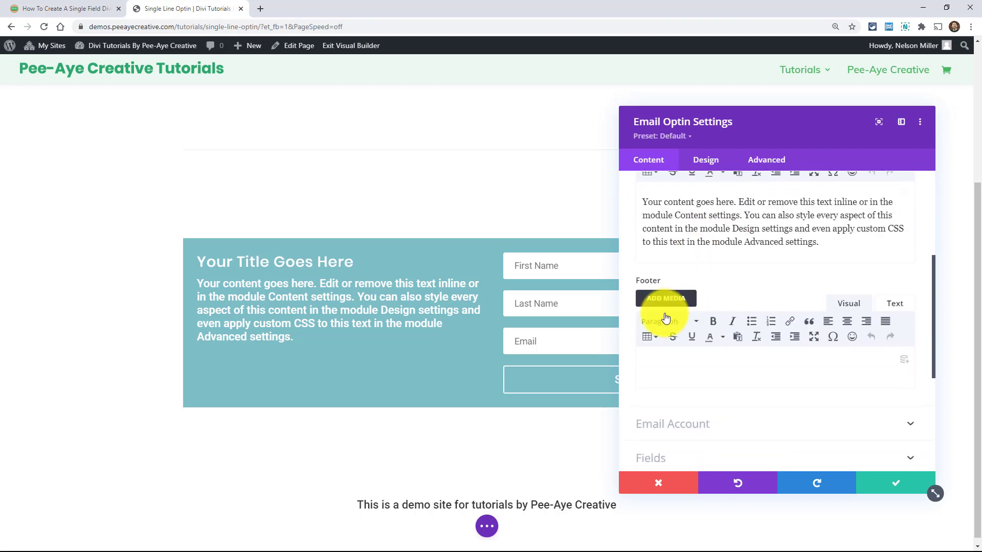
pyautogui.scroll(-3)
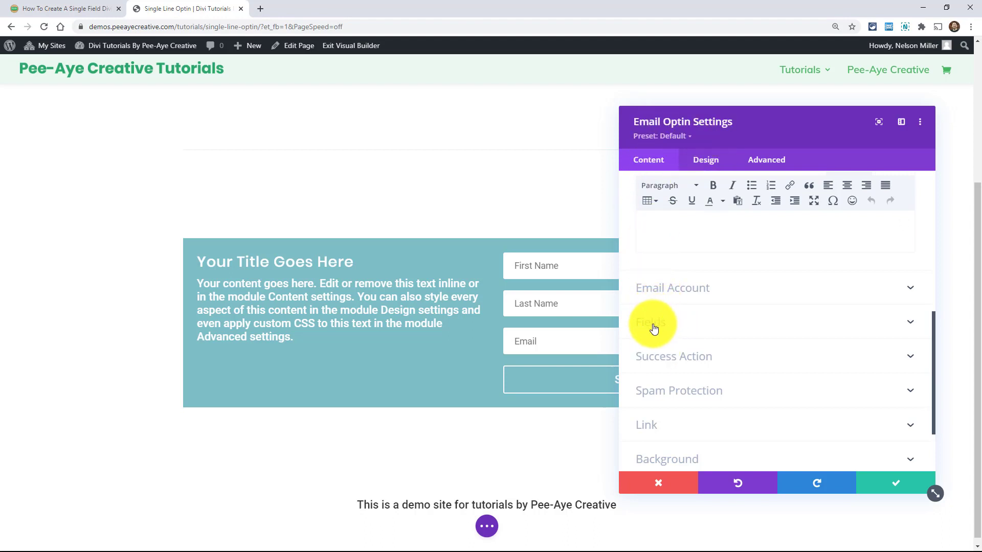
pyautogui.click(652, 321)
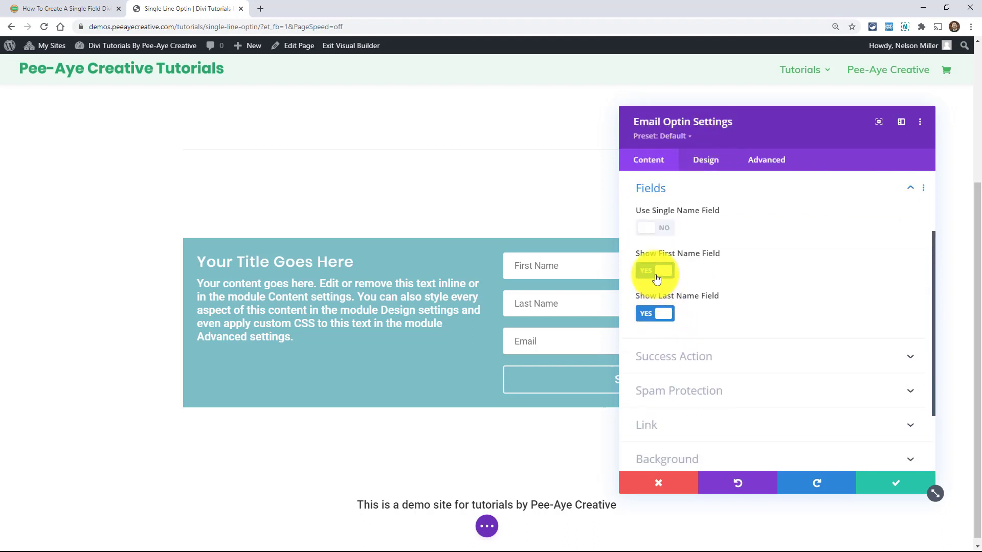
pyautogui.click(654, 271)
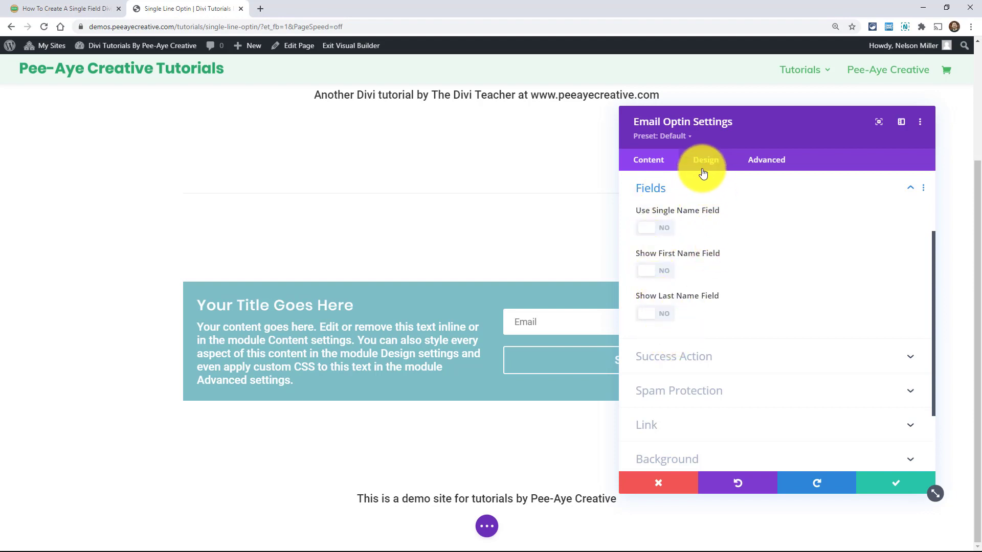
# Set the optin's Design layout to 'Body On Top, Form On Bottom'.
pyautogui.click(706, 159)
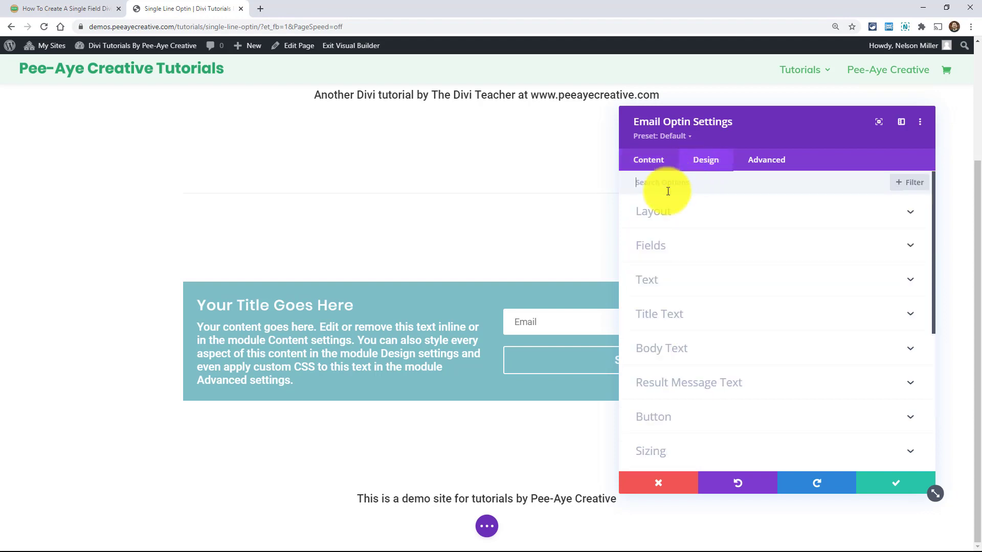
pyautogui.click(652, 211)
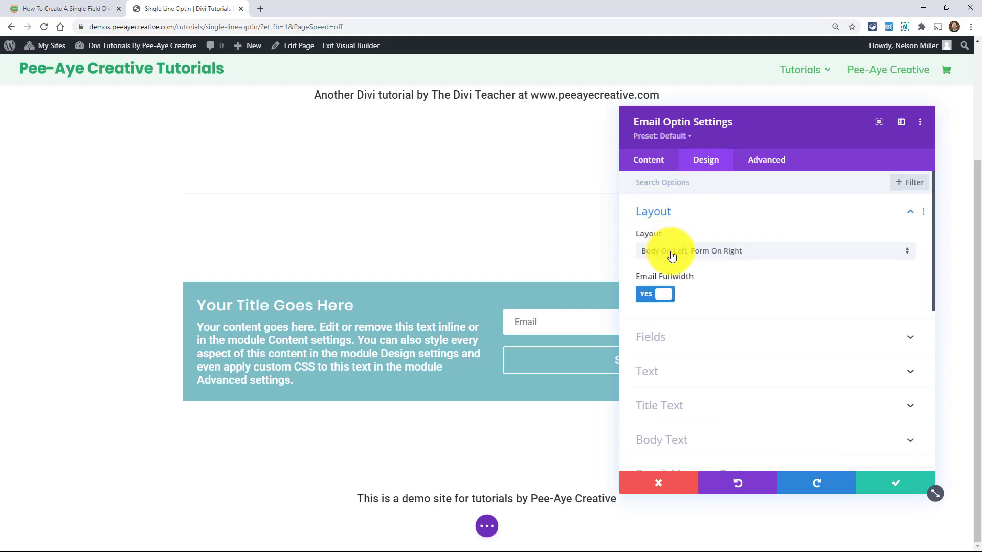
pyautogui.click(692, 251)
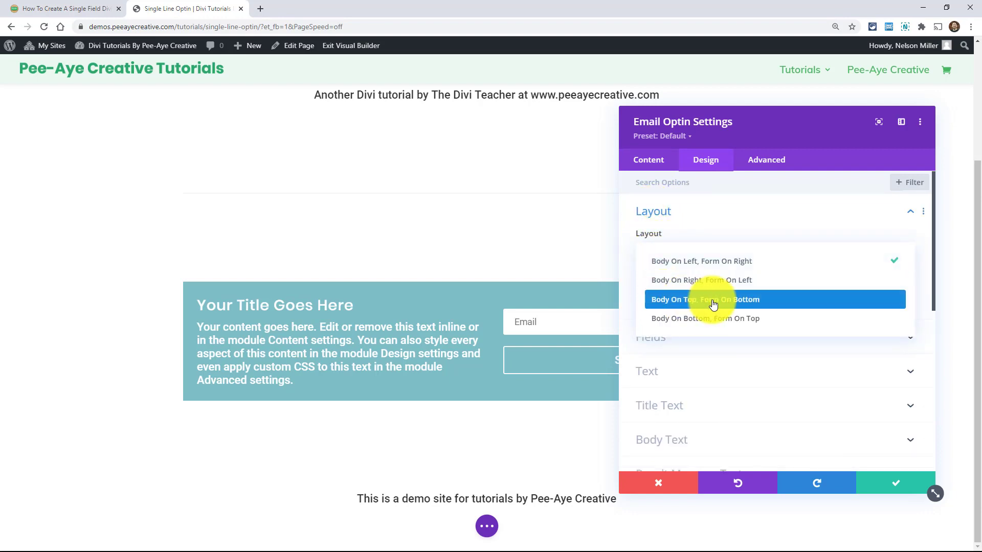
pyautogui.click(704, 299)
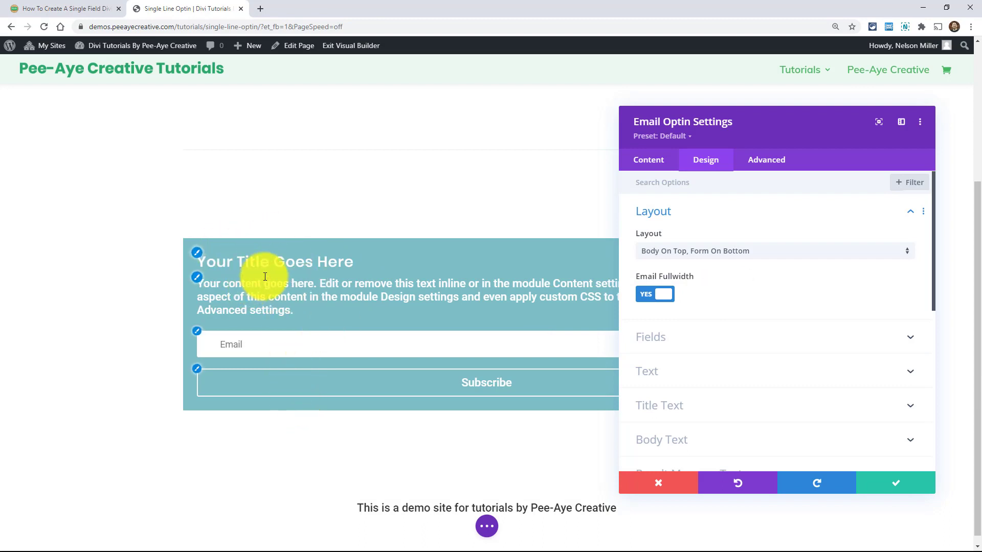
pyautogui.moveTo(276, 248)
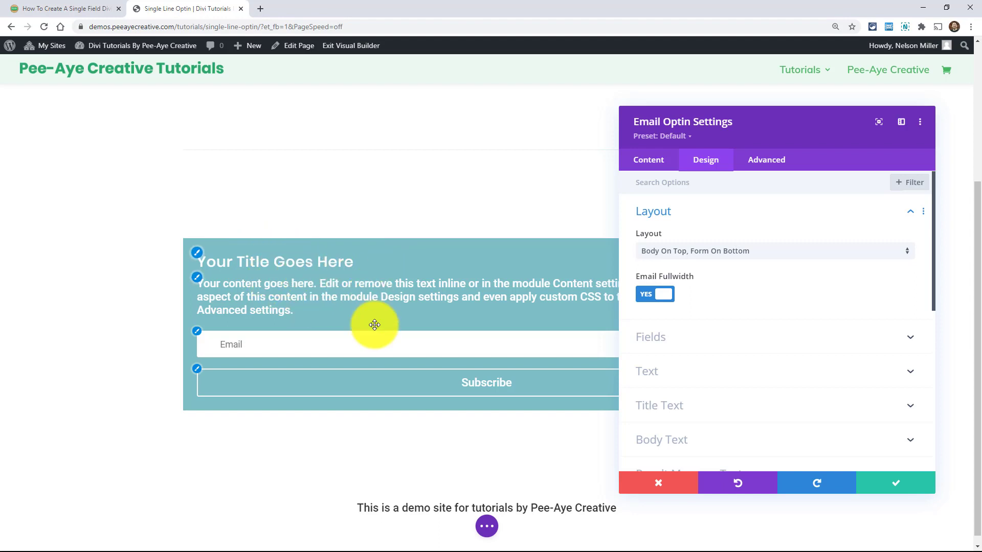
pyautogui.moveTo(345, 401)
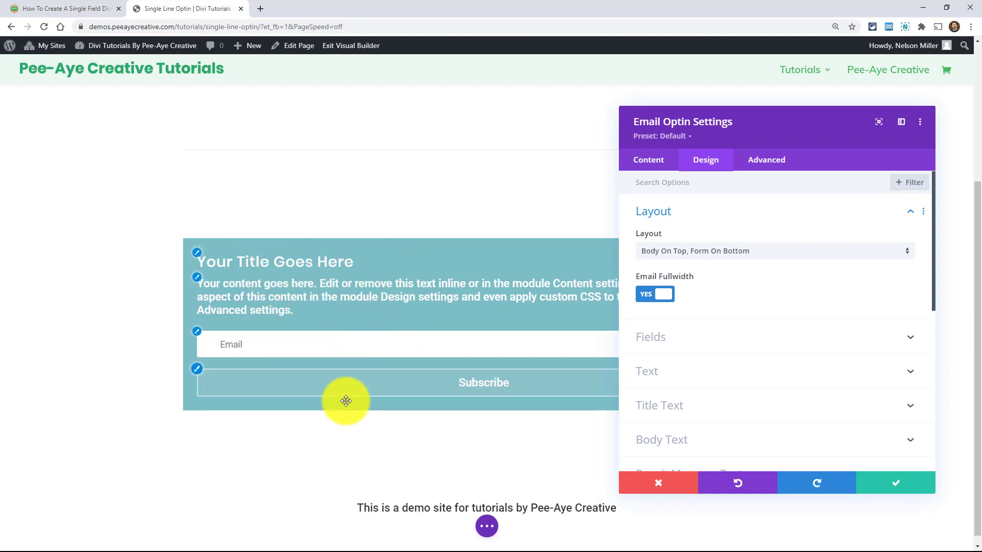
pyautogui.moveTo(470, 387)
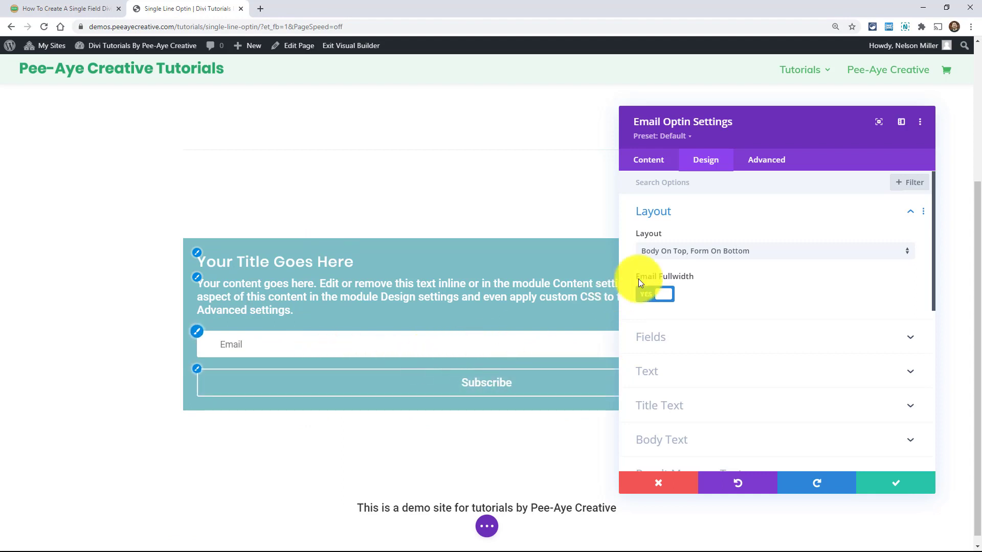
# Turn off full-width email, set the optin background to black, and save the module.
pyautogui.click(648, 160)
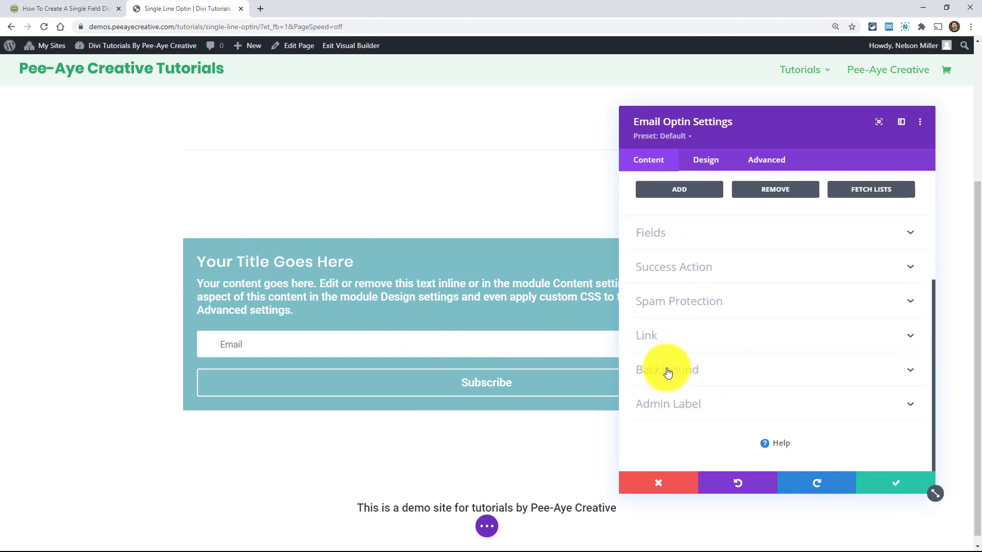
pyautogui.click(667, 369)
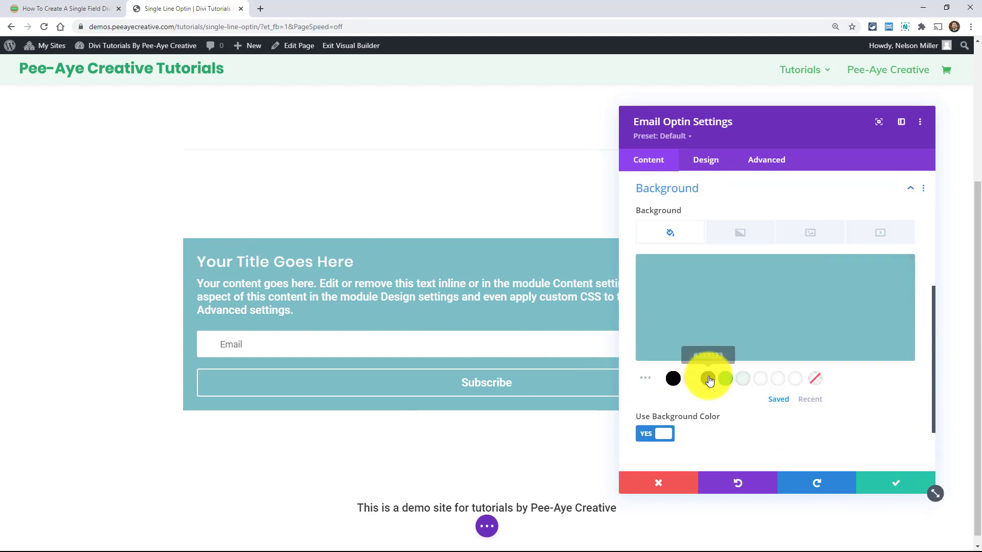
pyautogui.click(672, 378)
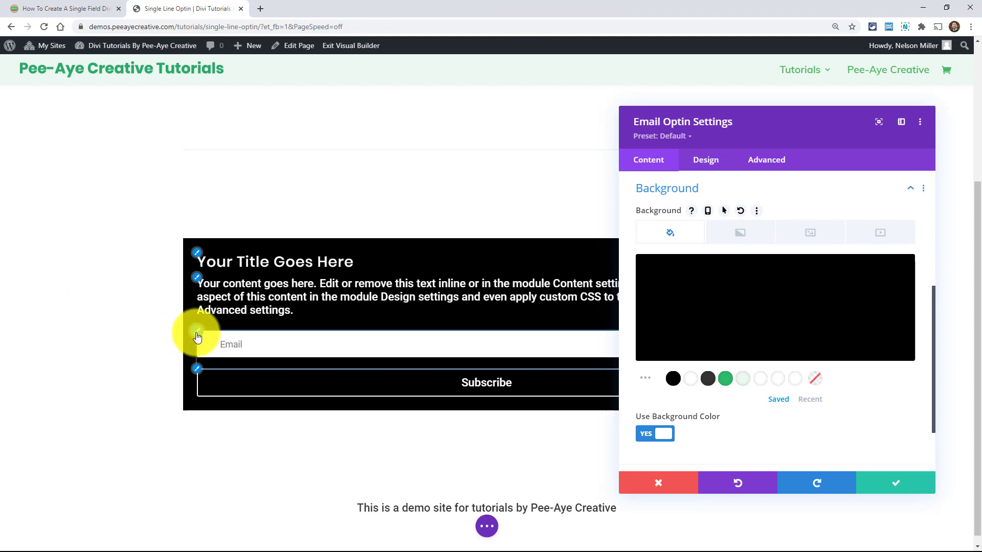
pyautogui.moveTo(223, 402)
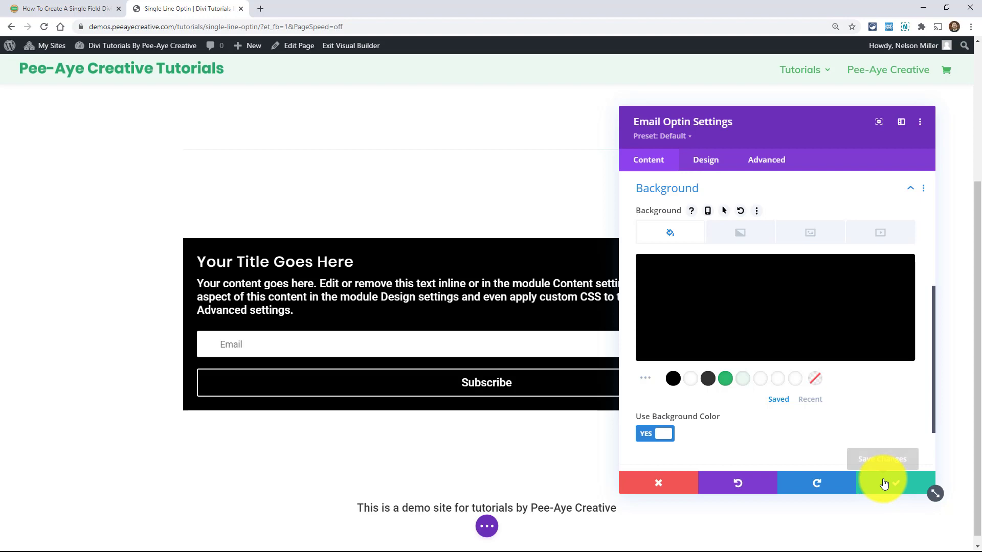
pyautogui.click(883, 483)
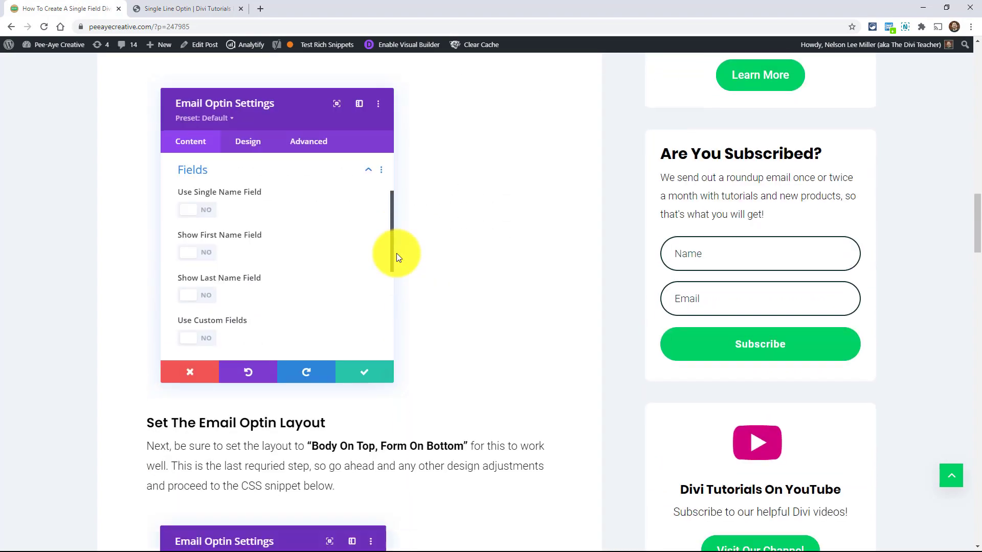
# Copy the tutorial's inline horizontal optin CSS snippet and return to the demo page.
pyautogui.scroll(-3)
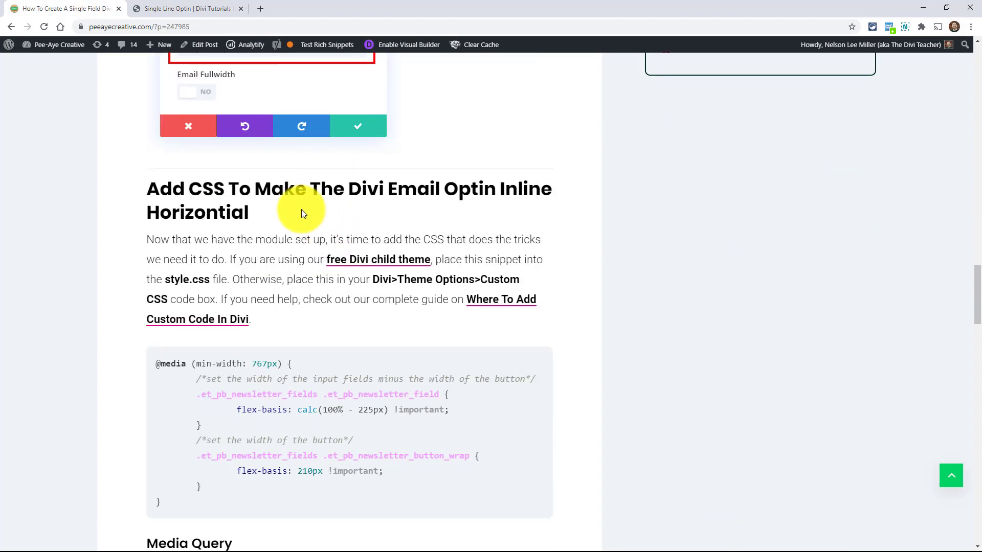
pyautogui.scroll(-3)
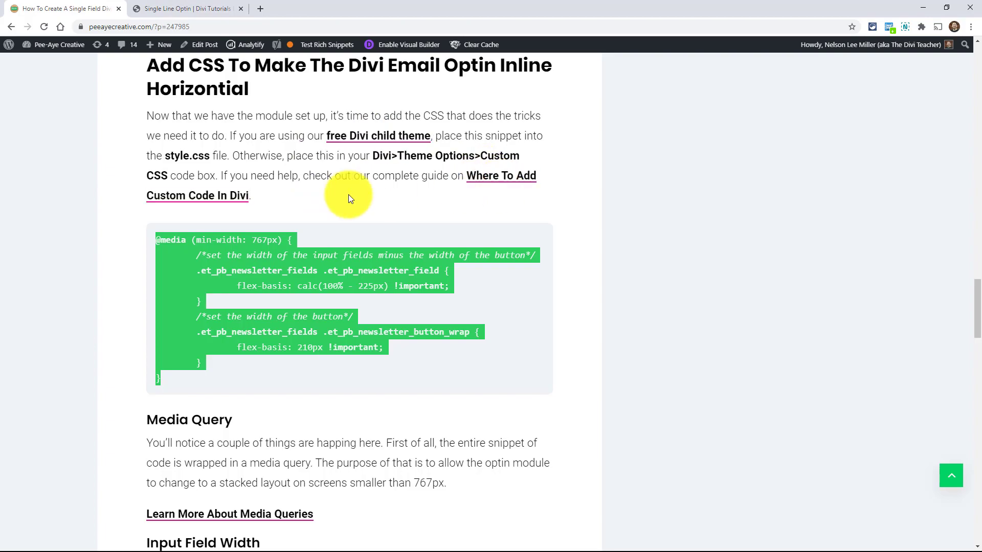
pyautogui.click(186, 8)
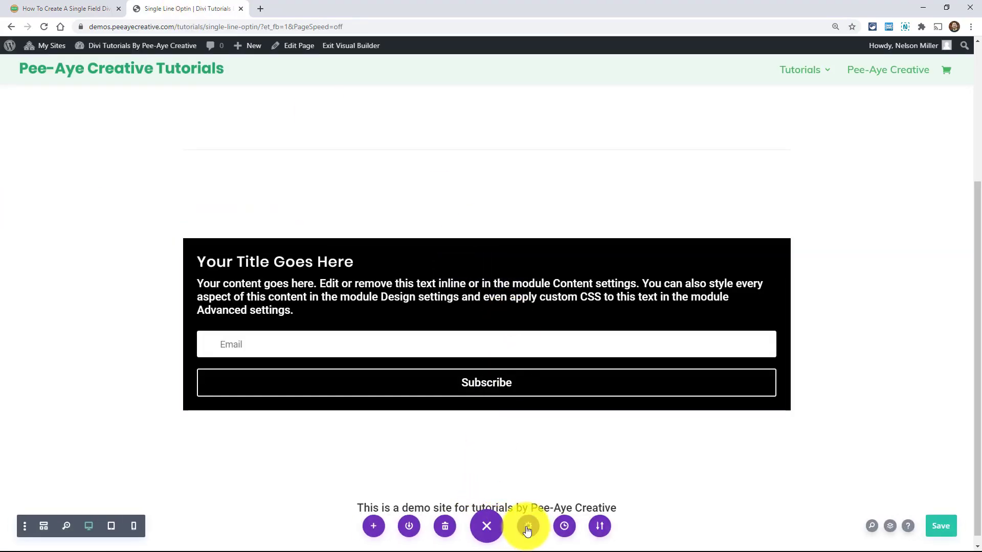
# Paste the snippet into Page Settings > Advanced > Custom CSS.
pyautogui.click(528, 526)
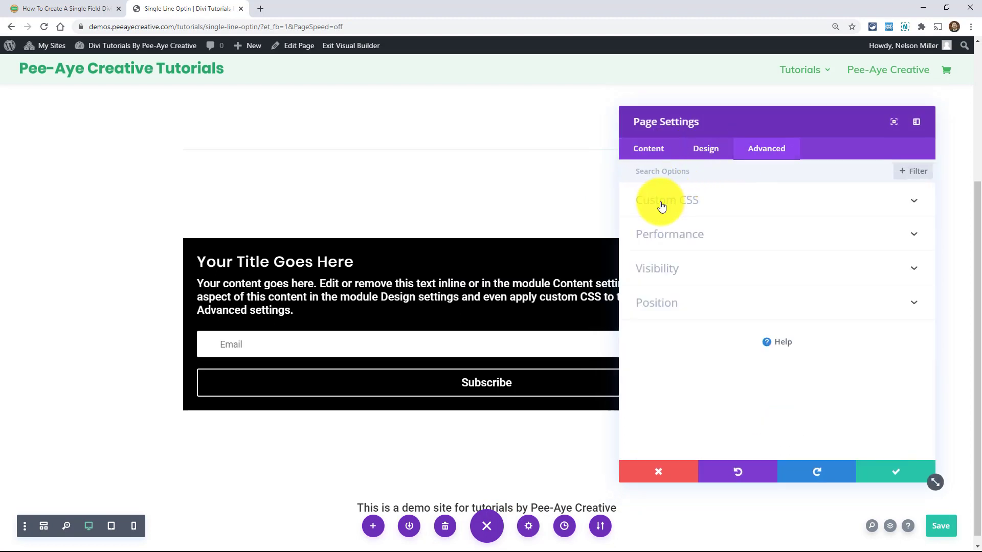
pyautogui.click(667, 200)
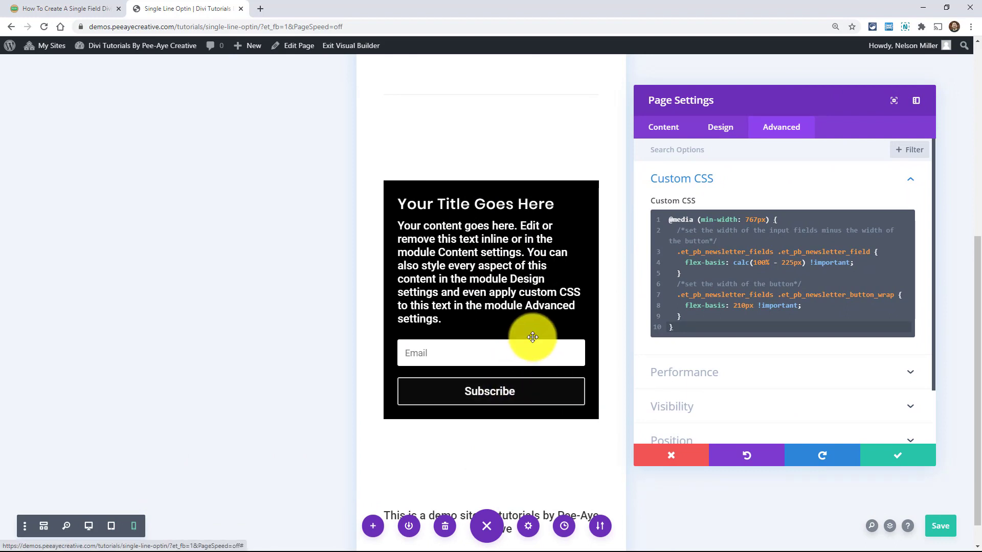
pyautogui.moveTo(481, 353)
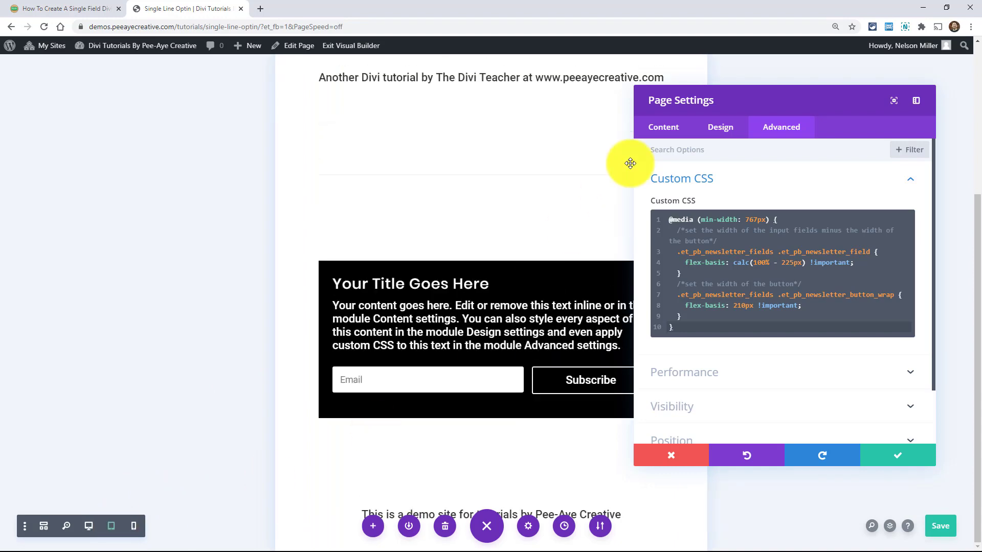
# Move the Page Settings panel aside to check the optin at phone and tablet widths.
pyautogui.moveTo(631, 164); pyautogui.dragTo(797, 459)
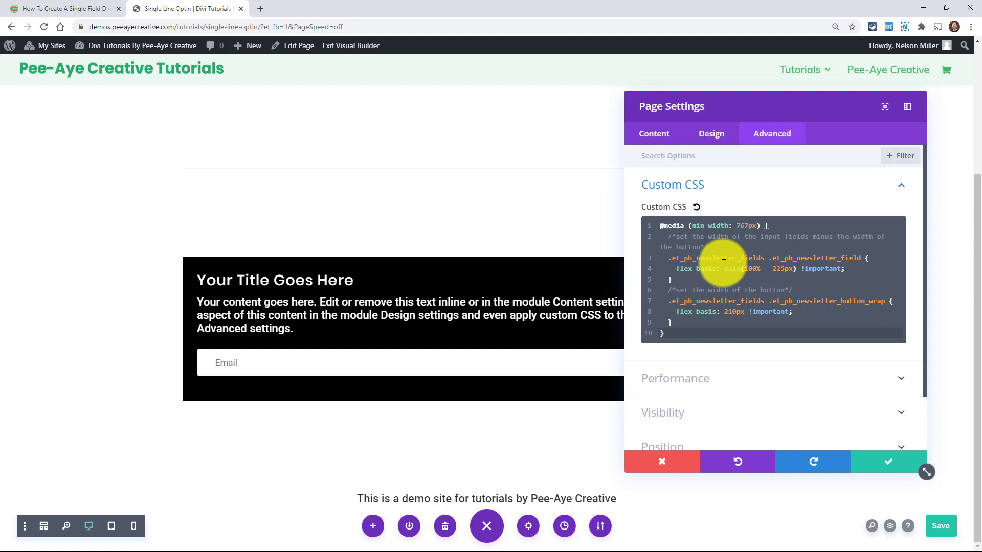
pyautogui.moveTo(680, 270)
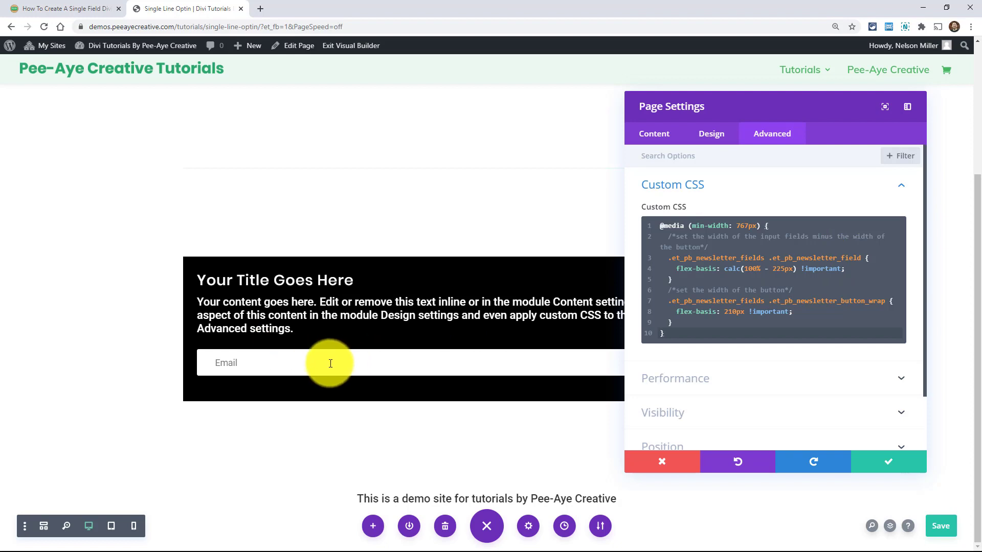
# Shift the Page Settings panel to reveal the Subscribe button, then save the page CSS.
pyautogui.moveTo(776, 106); pyautogui.dragTo(429, 122)
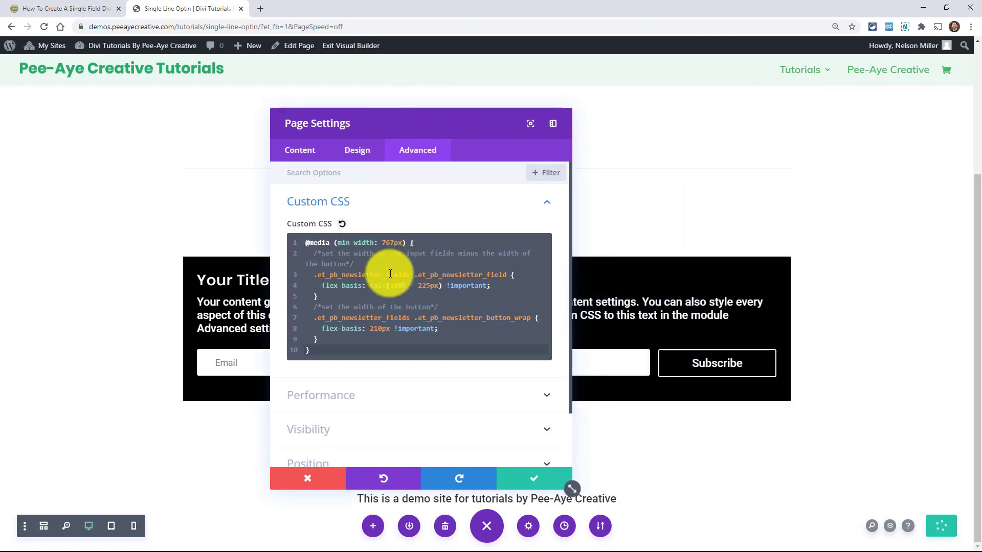
pyautogui.moveTo(390, 123); pyautogui.dragTo(396, 111)
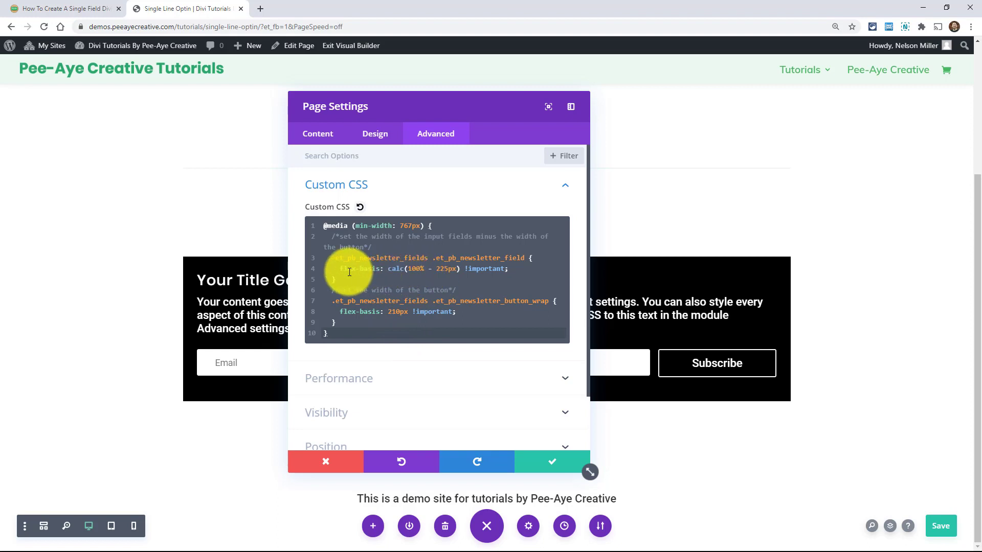
pyautogui.moveTo(377, 270)
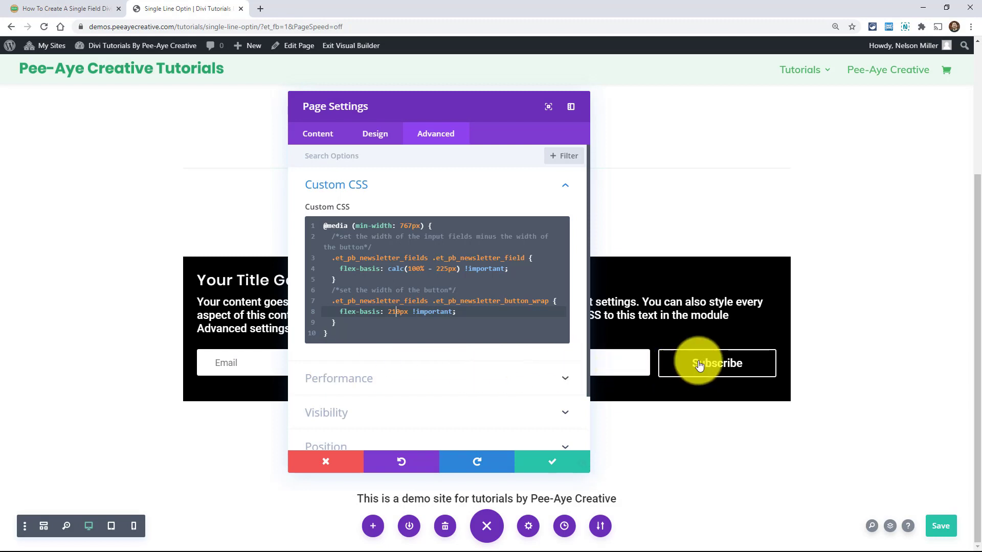
pyautogui.moveTo(218, 351)
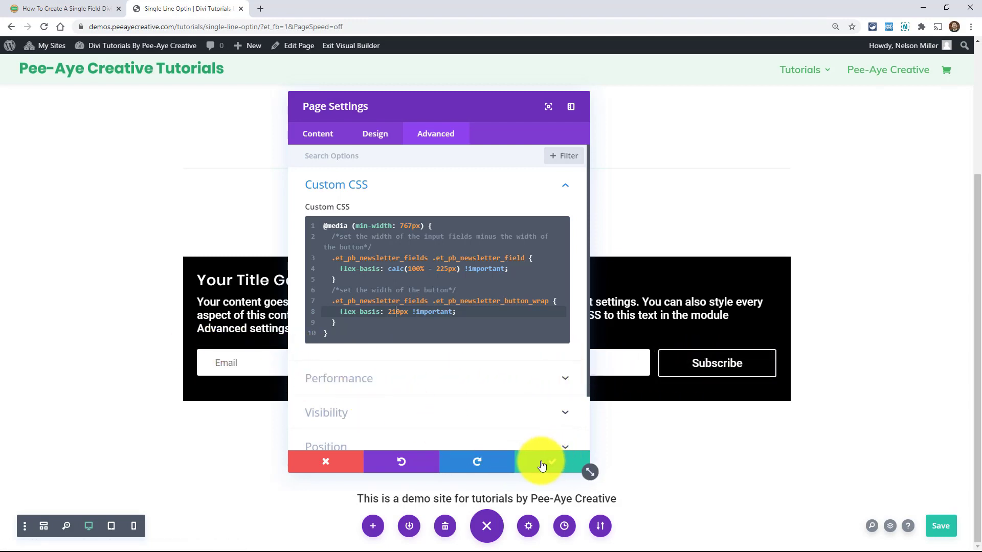
pyautogui.click(540, 461)
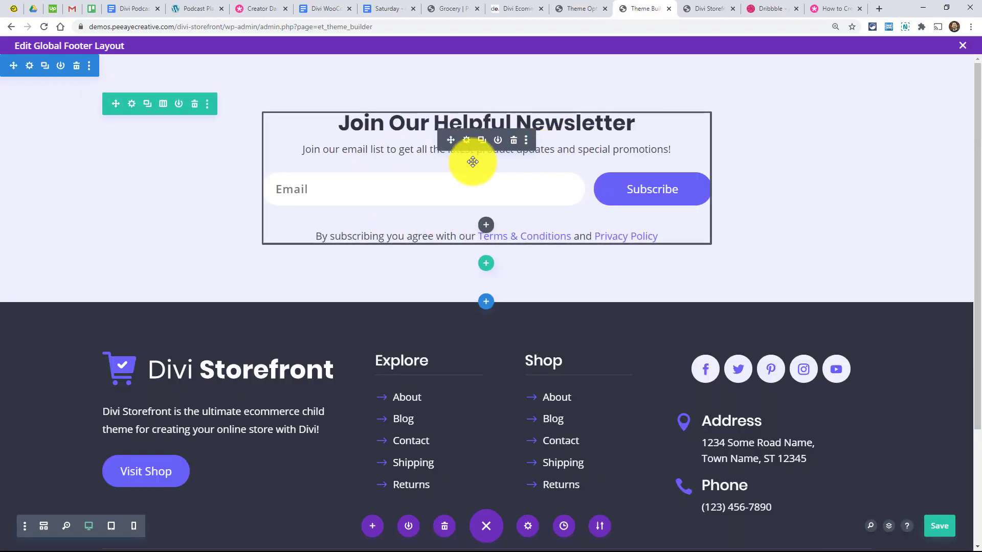
pyautogui.moveTo(144, 259)
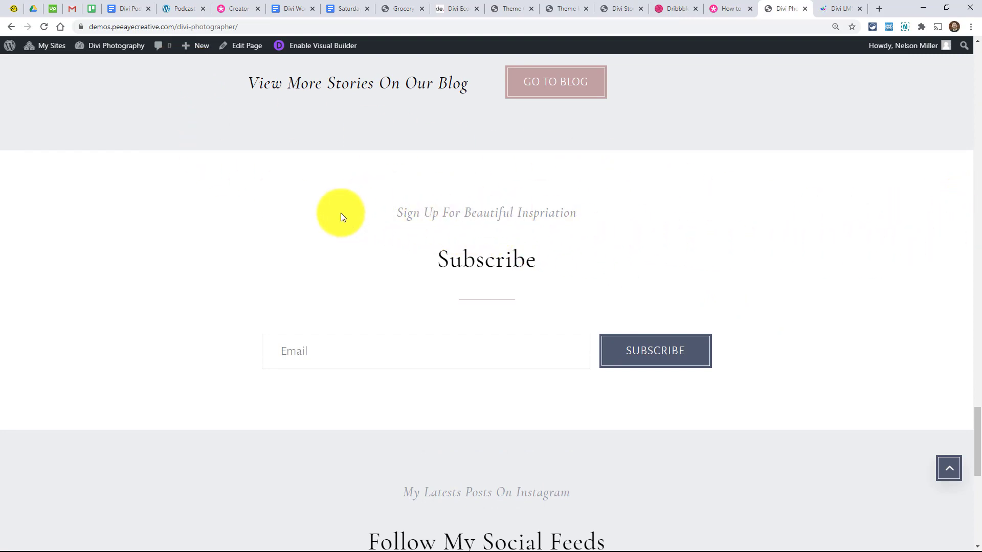
pyautogui.moveTo(272, 336)
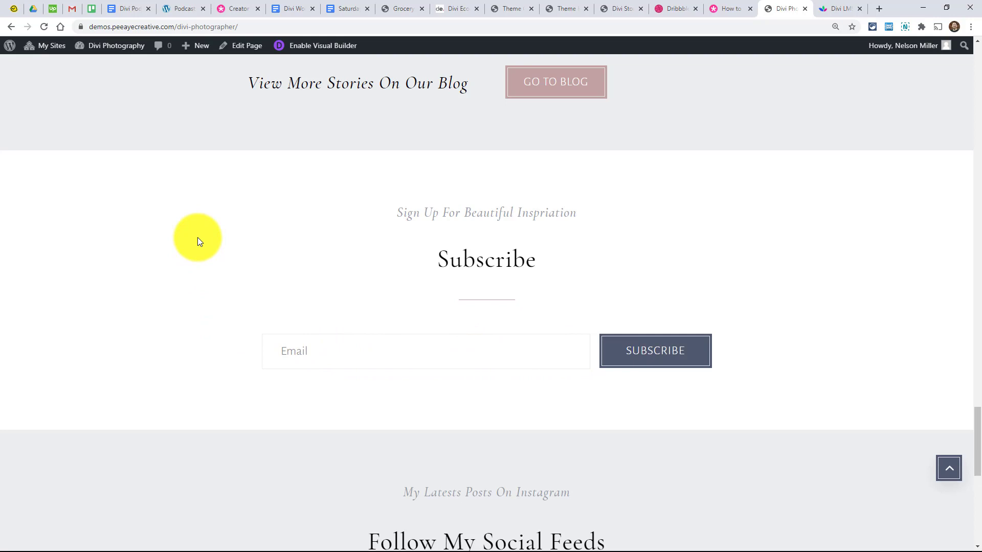
pyautogui.moveTo(850, 446)
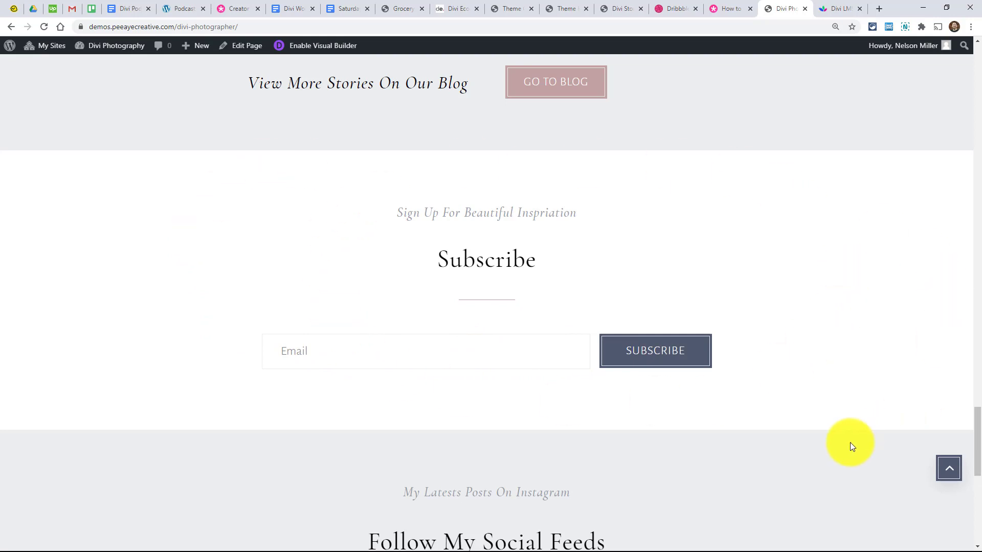
# Go from the Divi Photographer Subscribe section to the Divi LMS demo site.
pyautogui.click(839, 8)
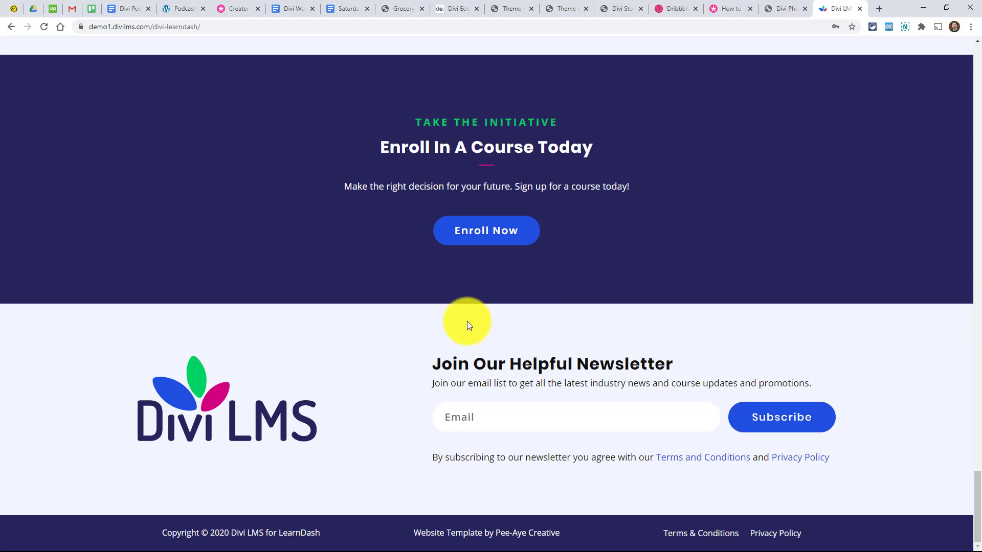
pyautogui.moveTo(710, 376)
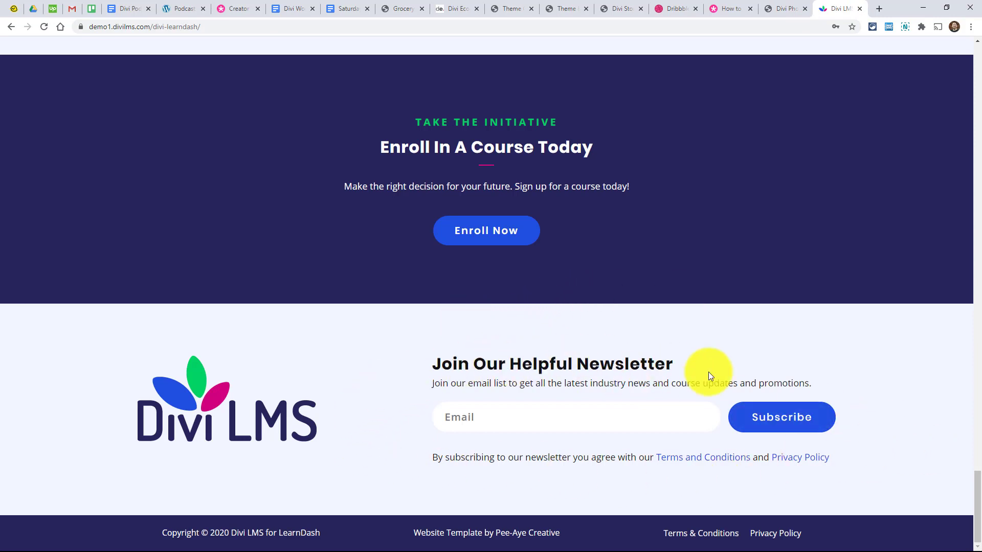
pyautogui.moveTo(513, 417)
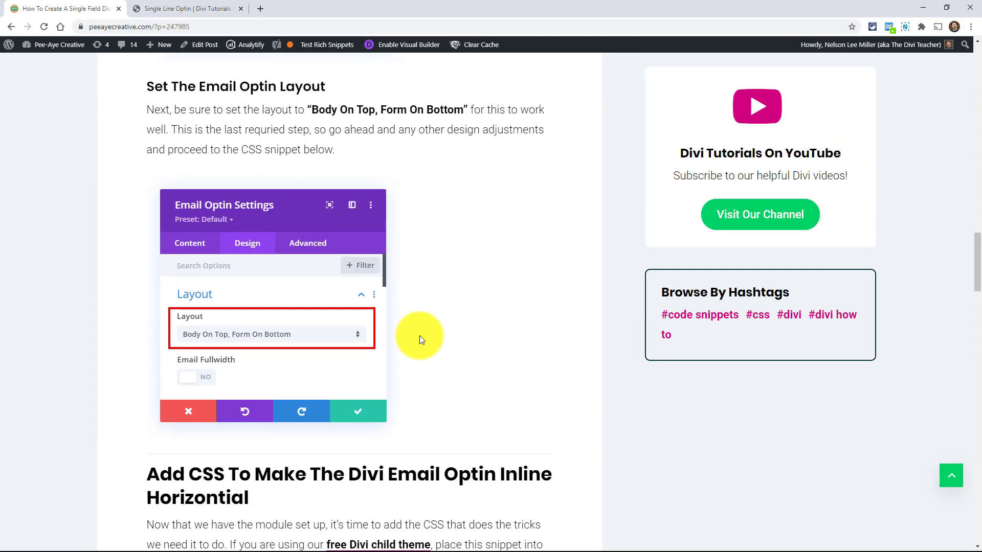
# Scroll the tutorial back to the 'Toggle Off The Email Optin Fields' heading.
pyautogui.scroll(-3)
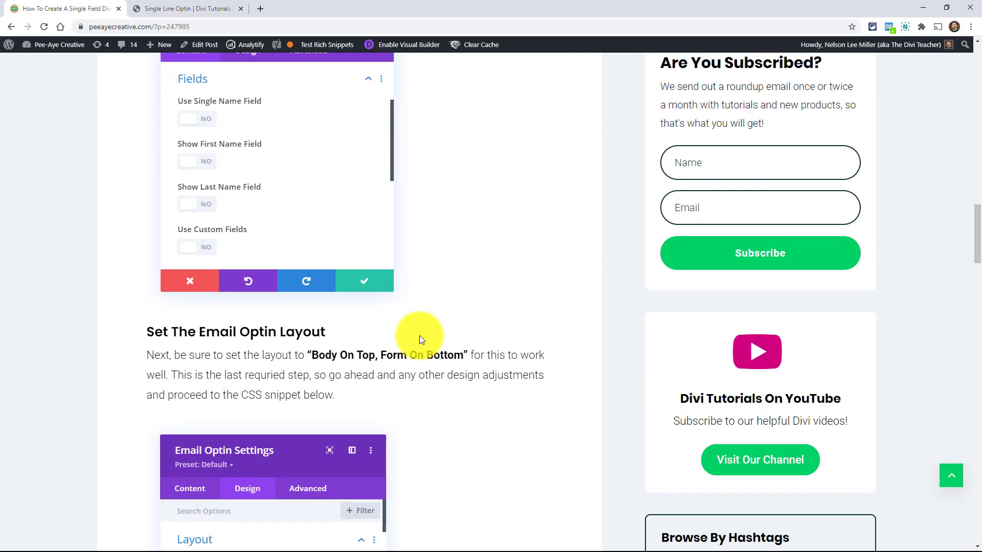
pyautogui.scroll(3)
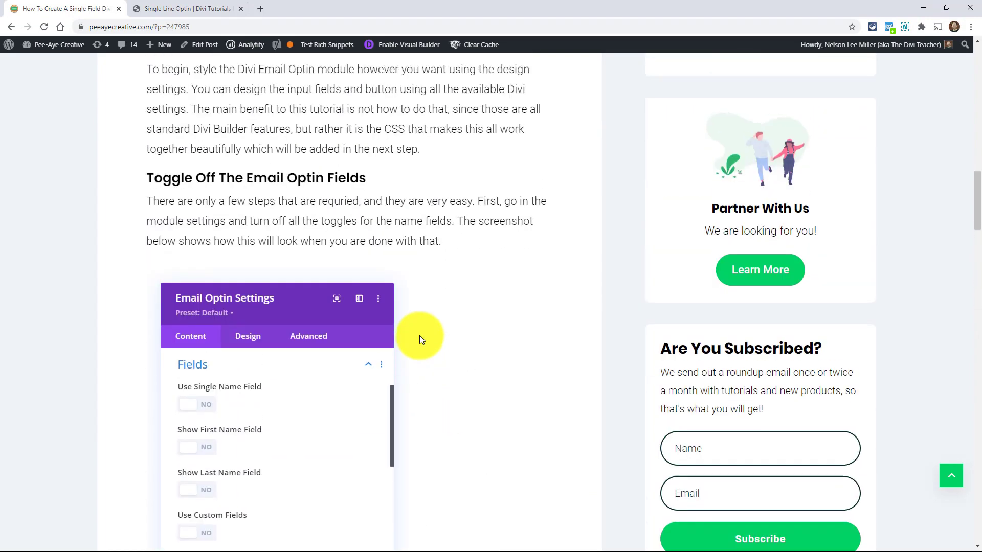